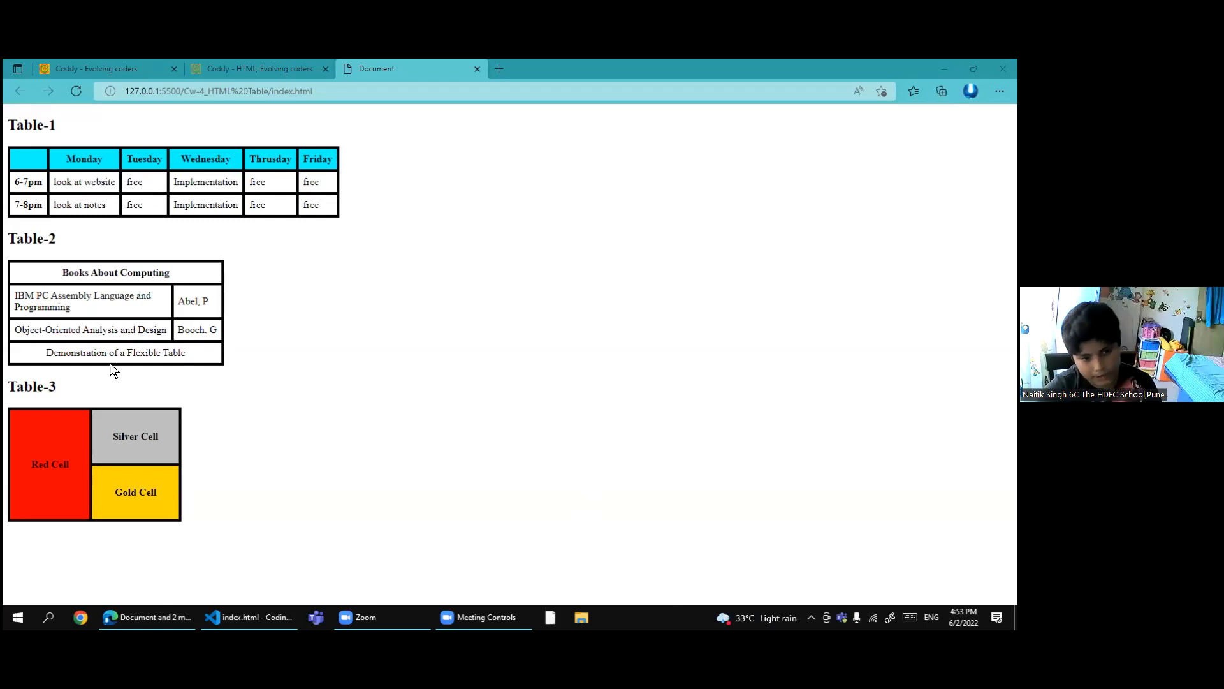
Switch from Edge to VS Code showing the index.html table markup.
click(250, 617)
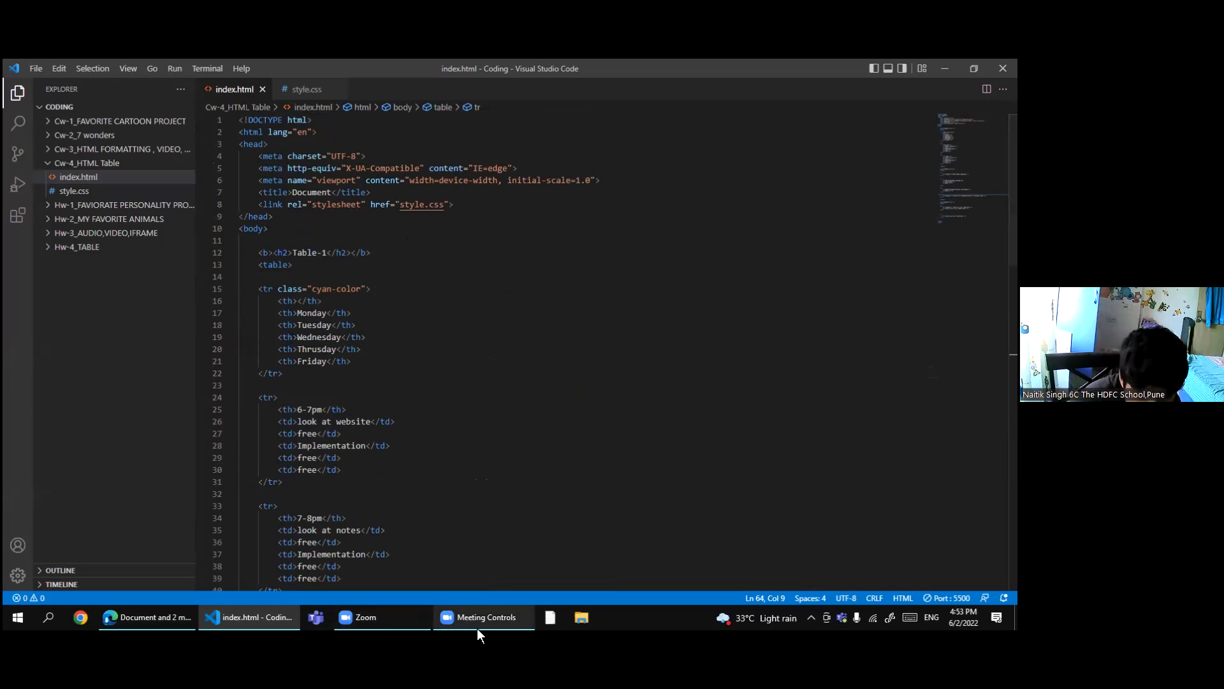
mouse_move(149, 616)
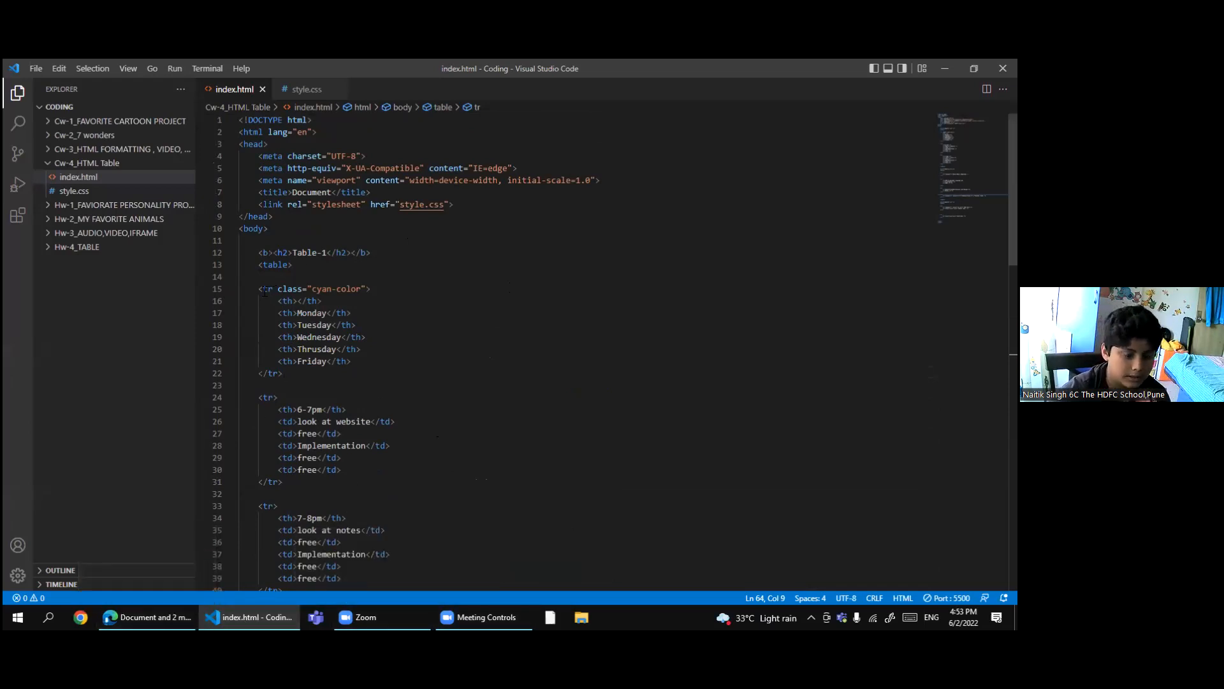
Bring Edge forward and select the Table-1 schedule text.
click(146, 617)
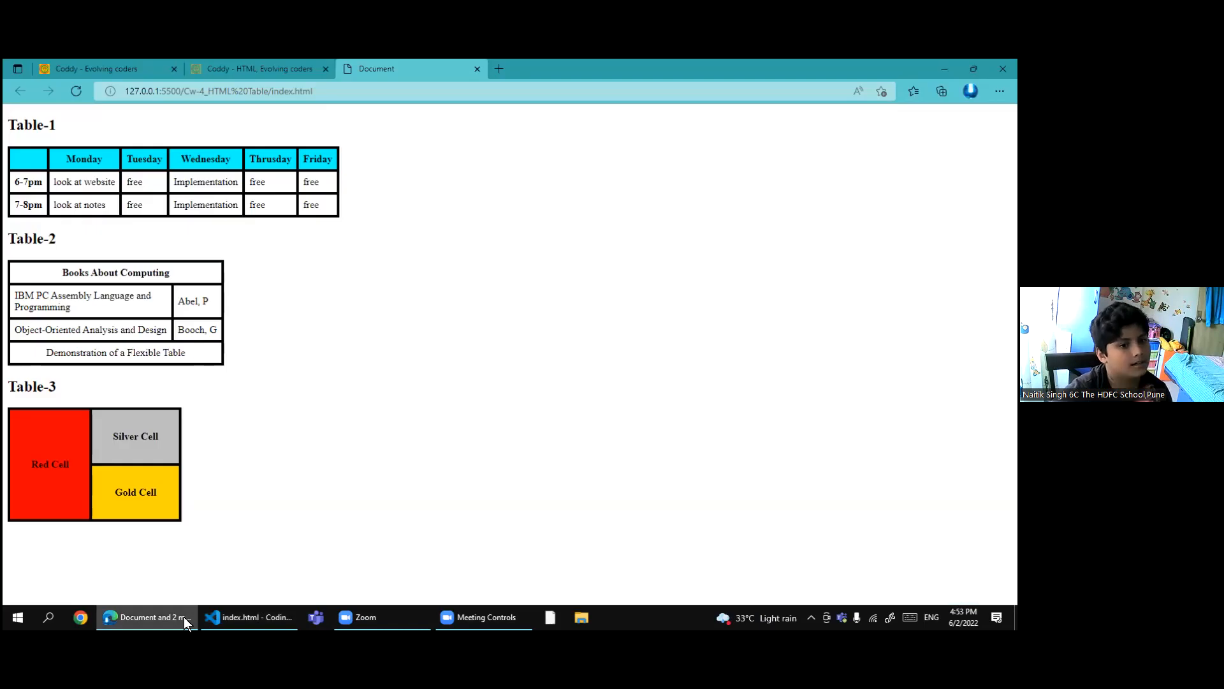
drag(15, 181, 327, 204)
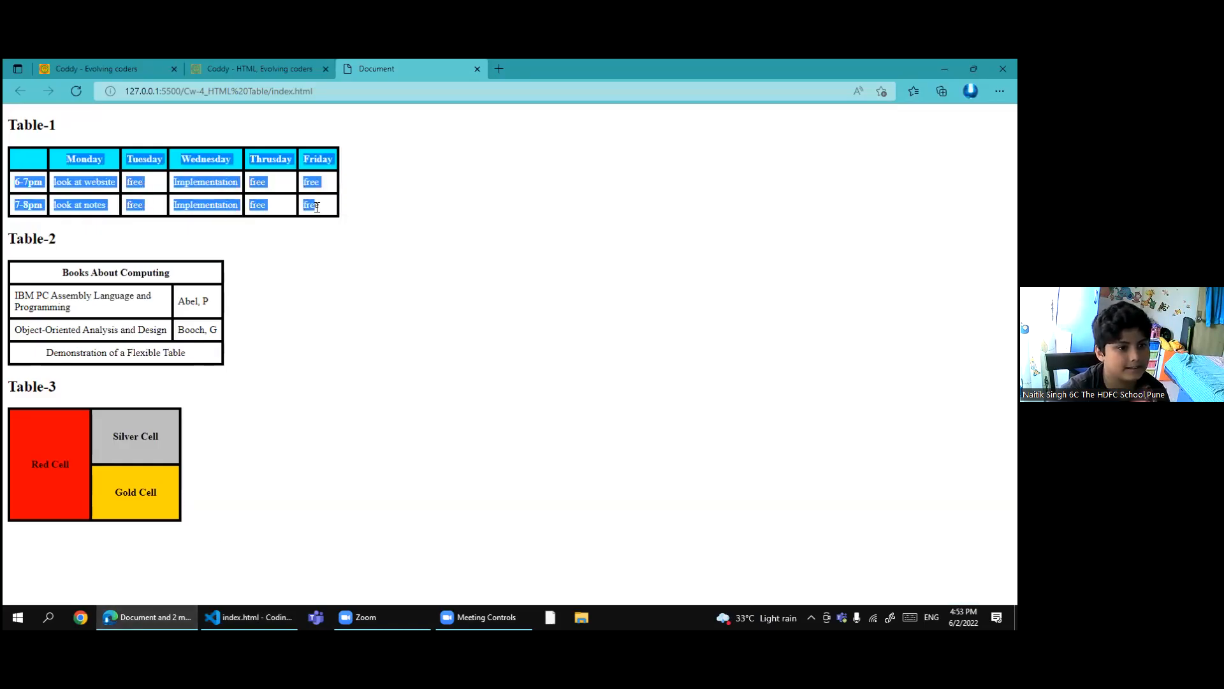
mouse_move(257, 617)
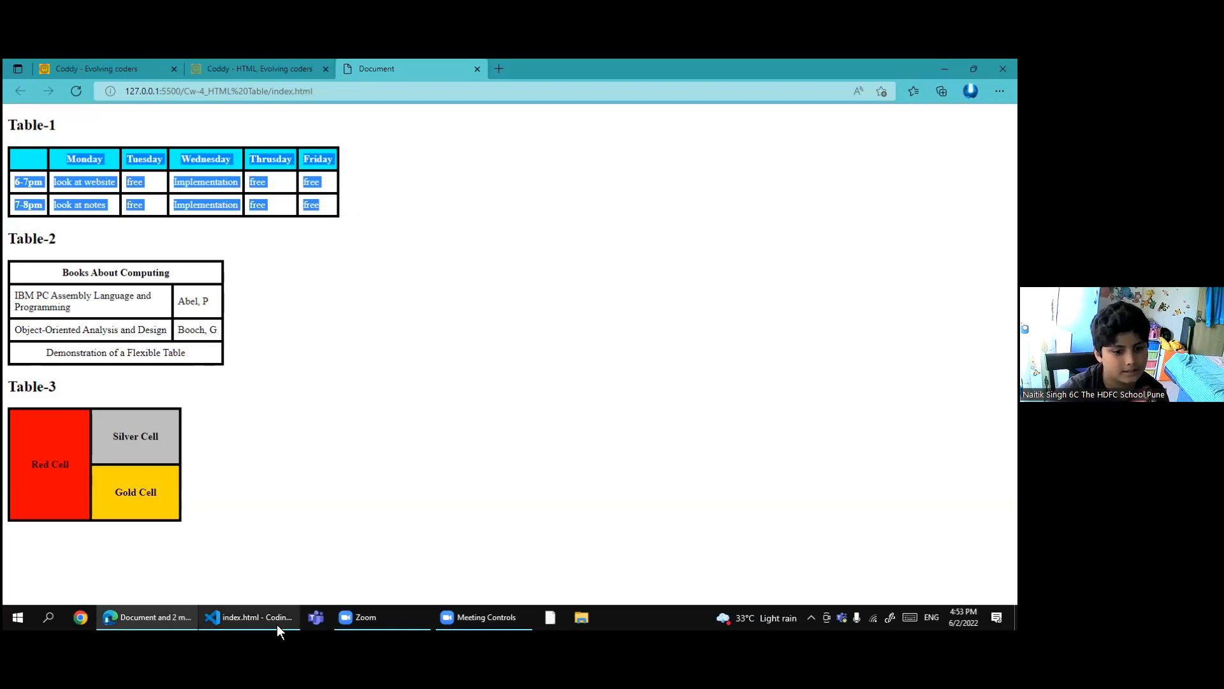
Flip between VS Code and Edge, ending on index.html's cyan header-row code.
click(250, 617)
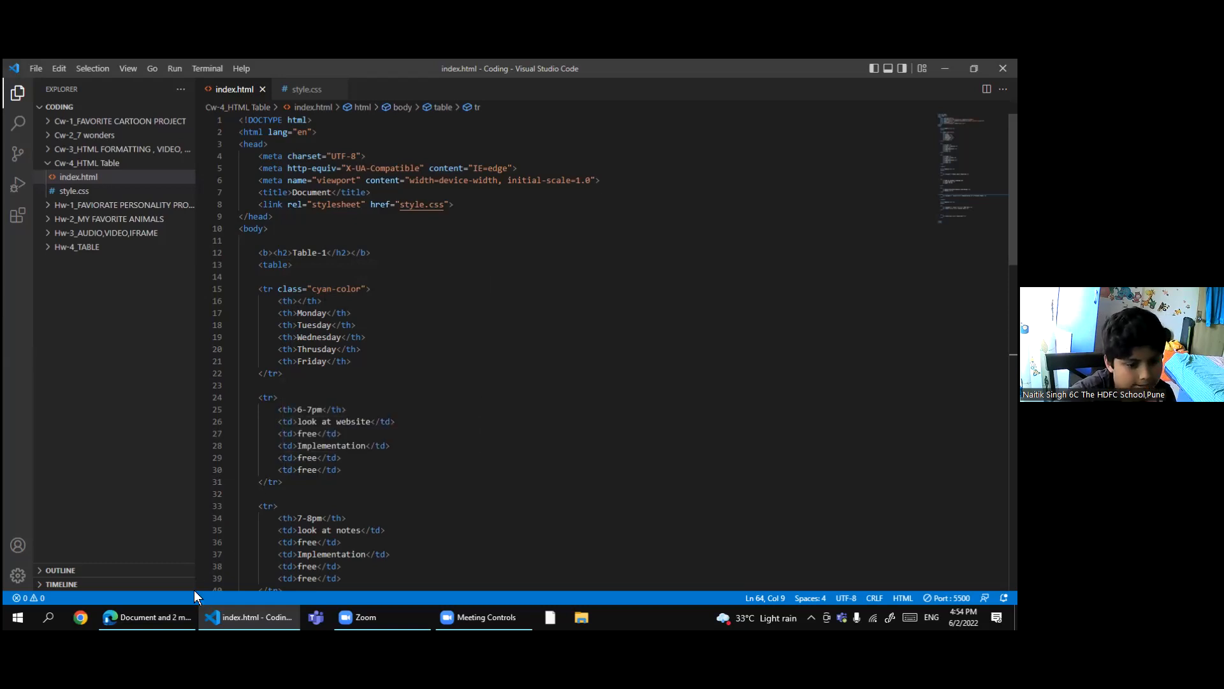
click(146, 617)
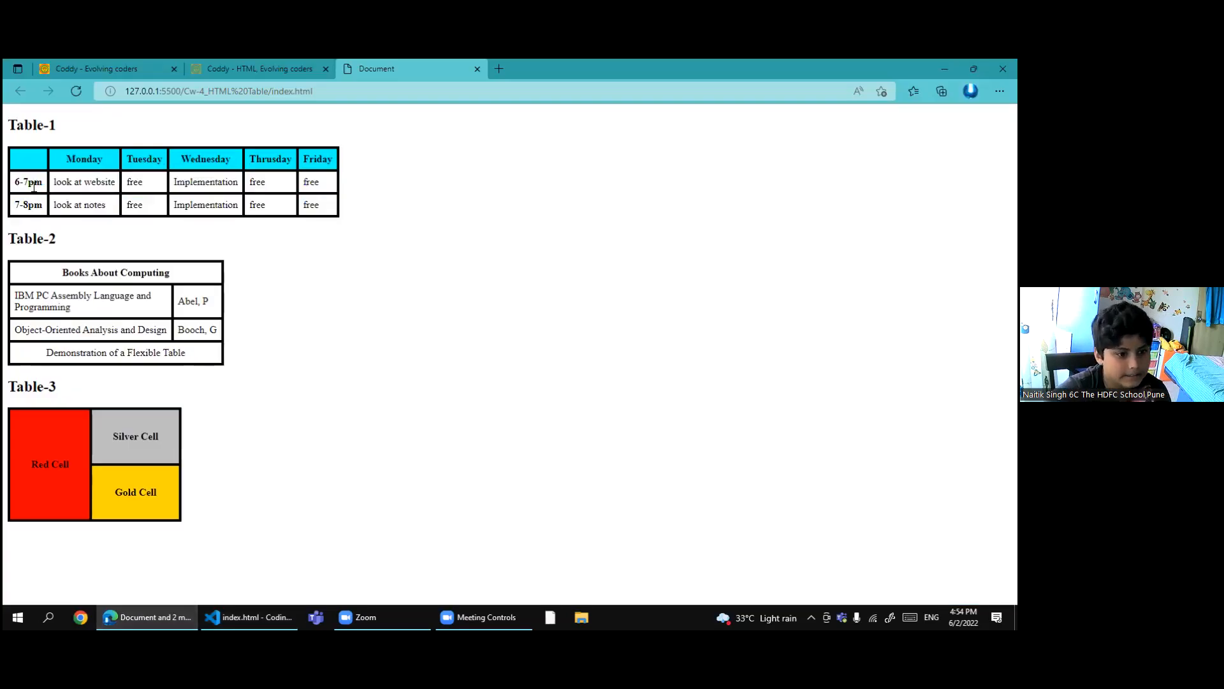
click(250, 616)
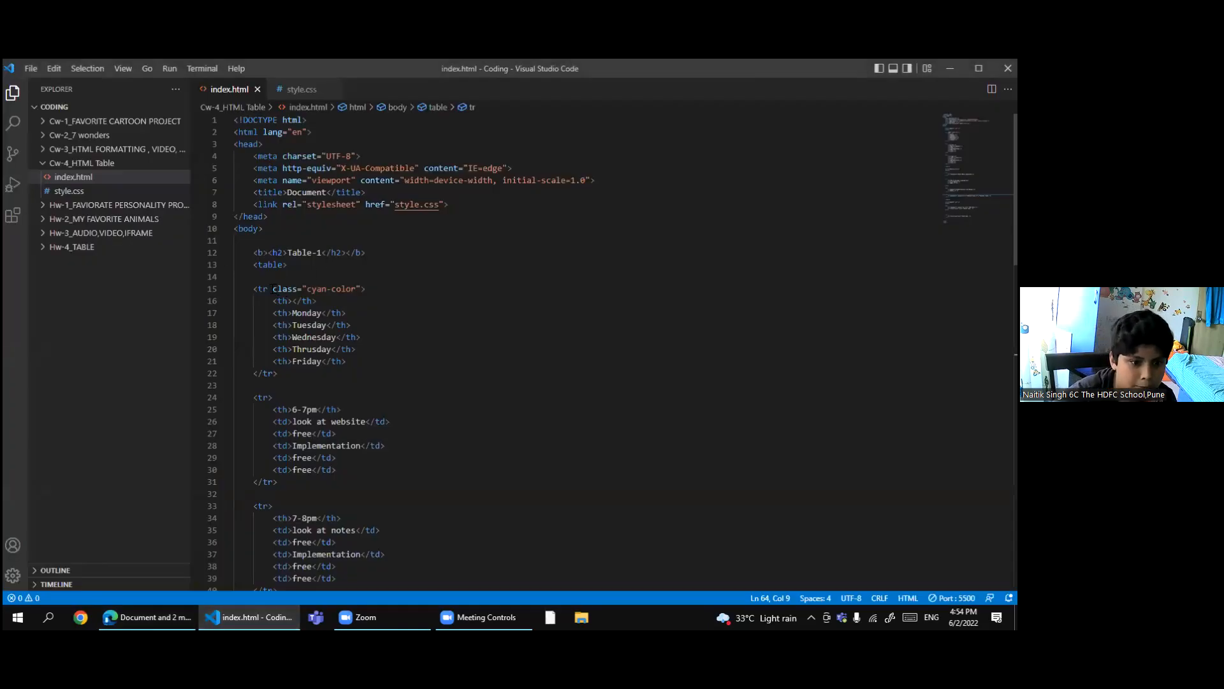
drag(275, 288, 354, 288)
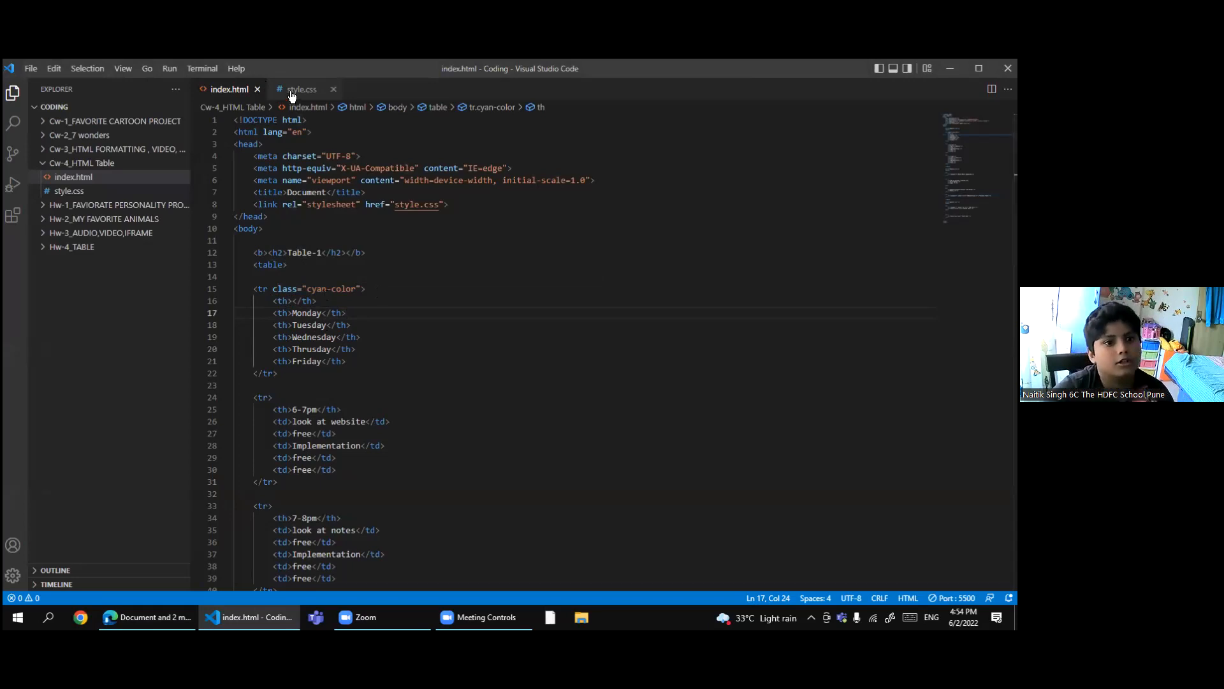
click(299, 88)
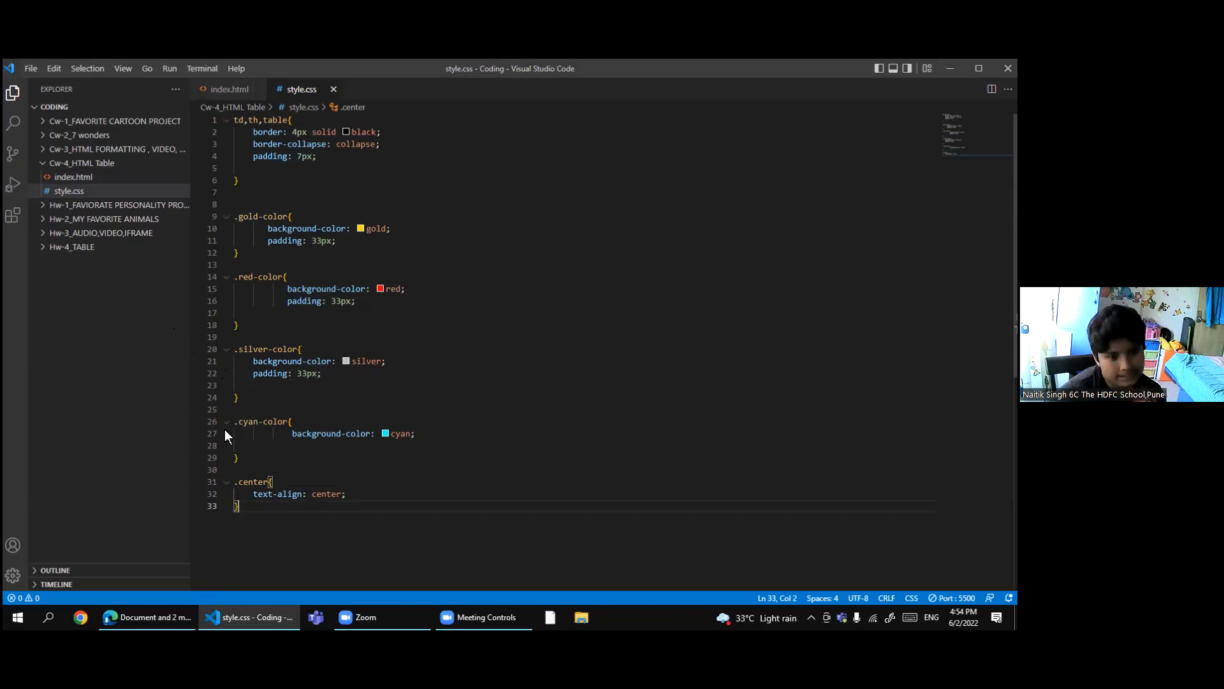
click(291, 421)
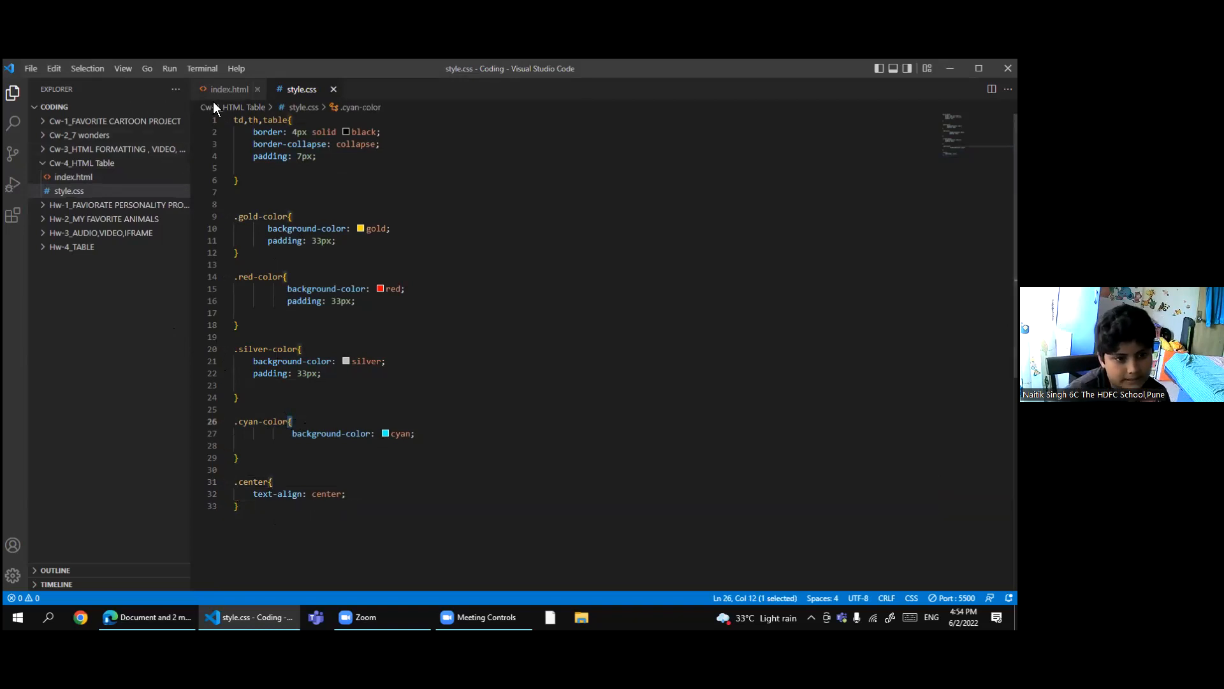
mouse_move(147, 616)
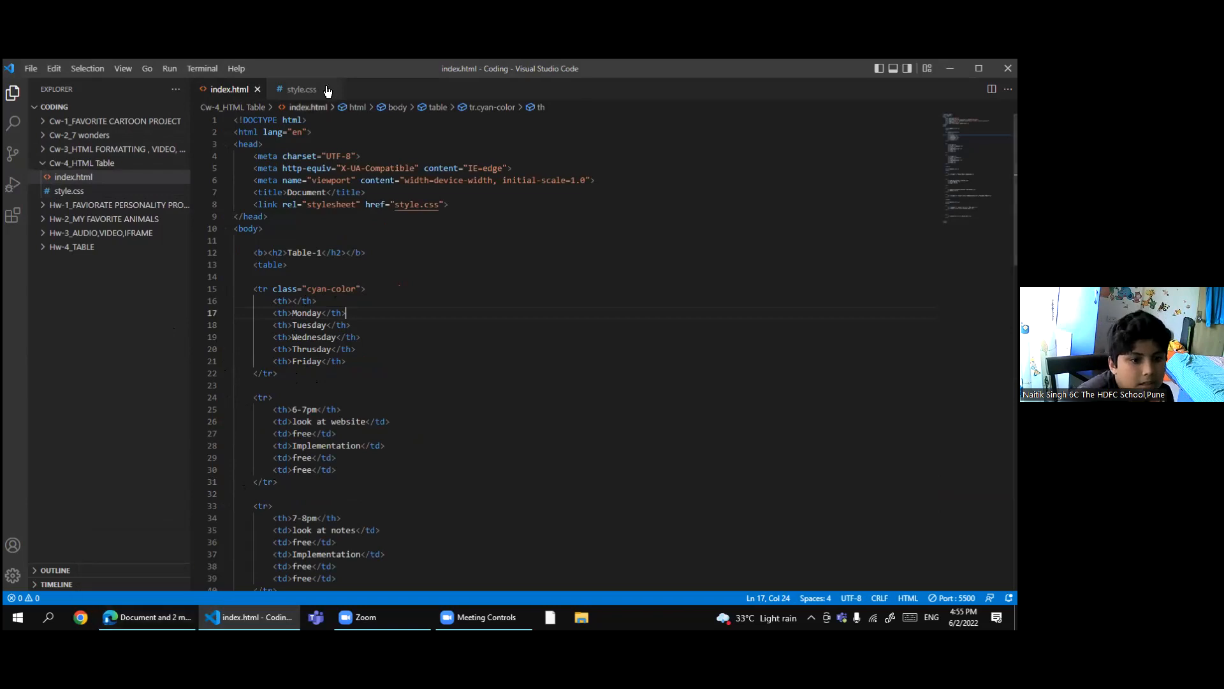
Check style.css, then scroll index.html to the Table-2 colspan and Table-3 rowspan markup.
click(300, 89)
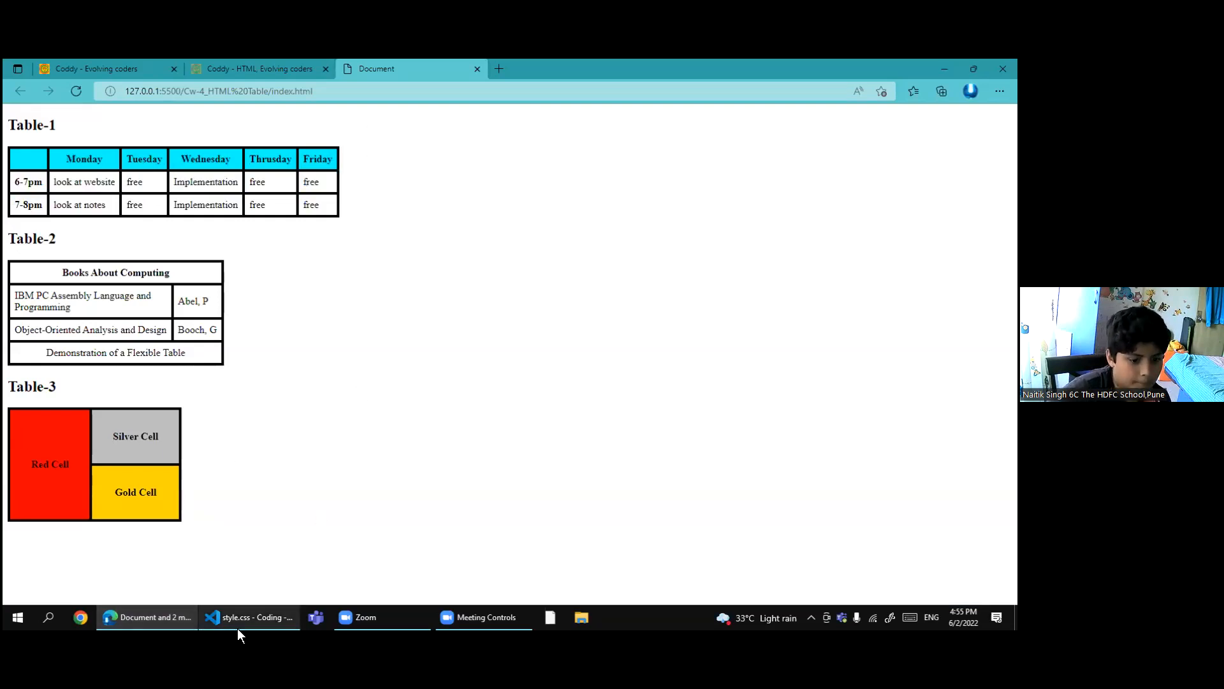
click(248, 617)
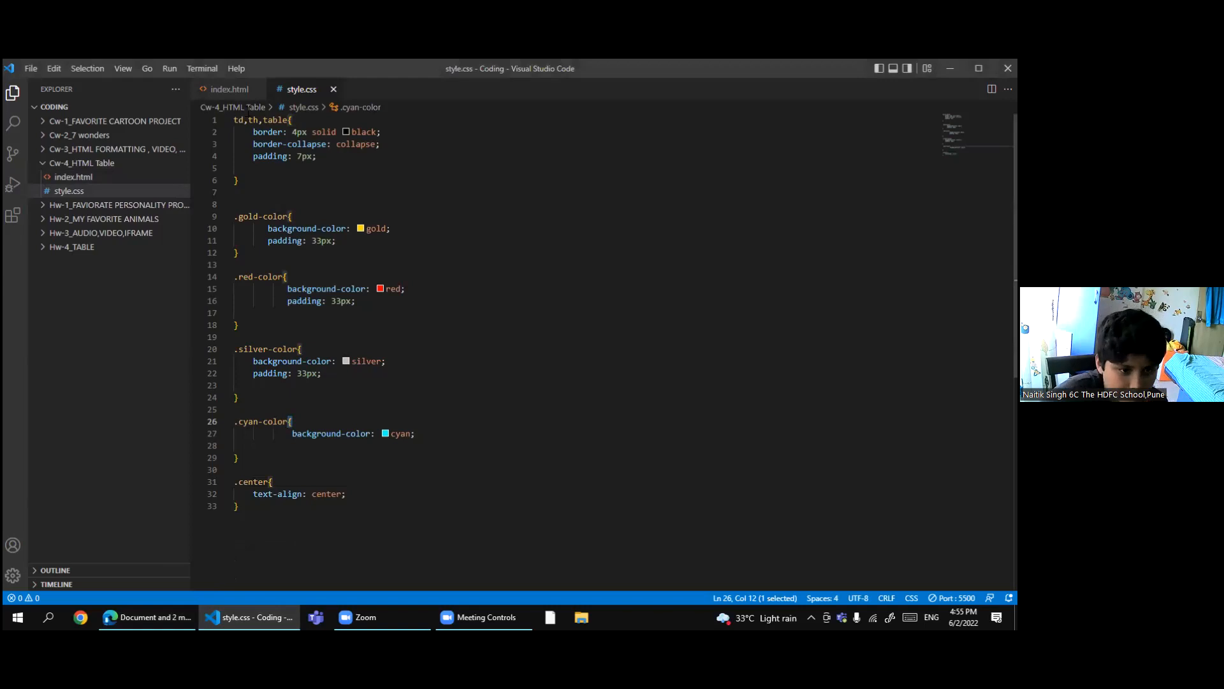
click(229, 88)
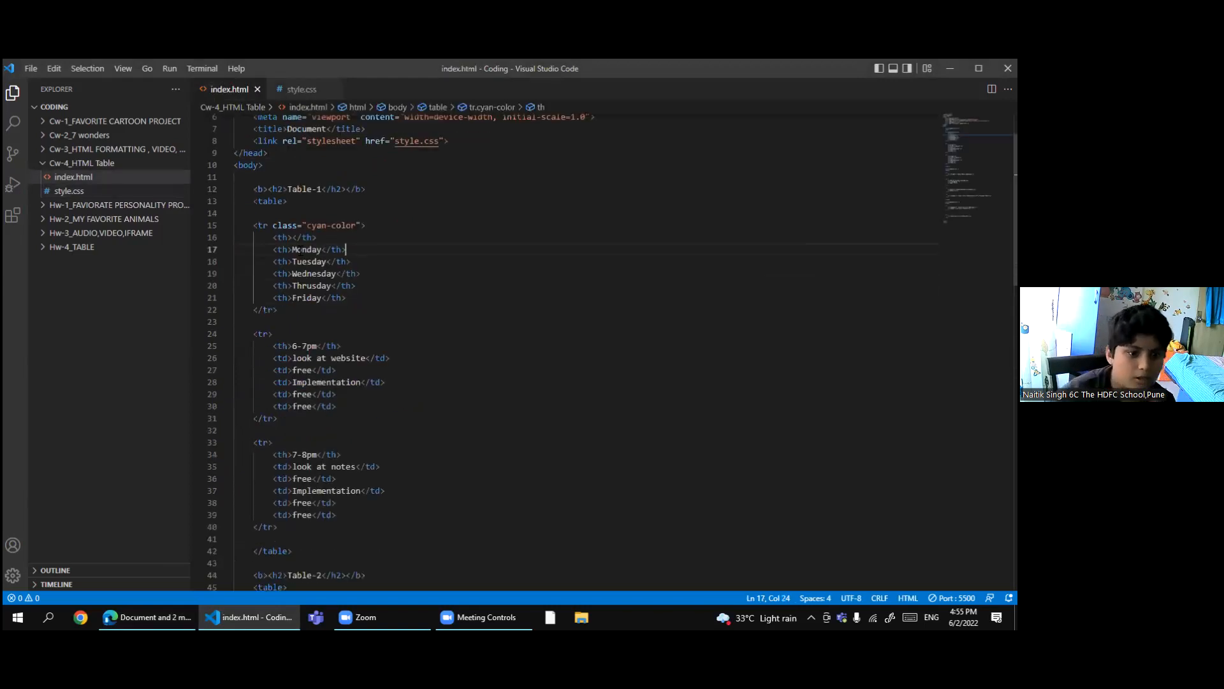
scroll(down, 3)
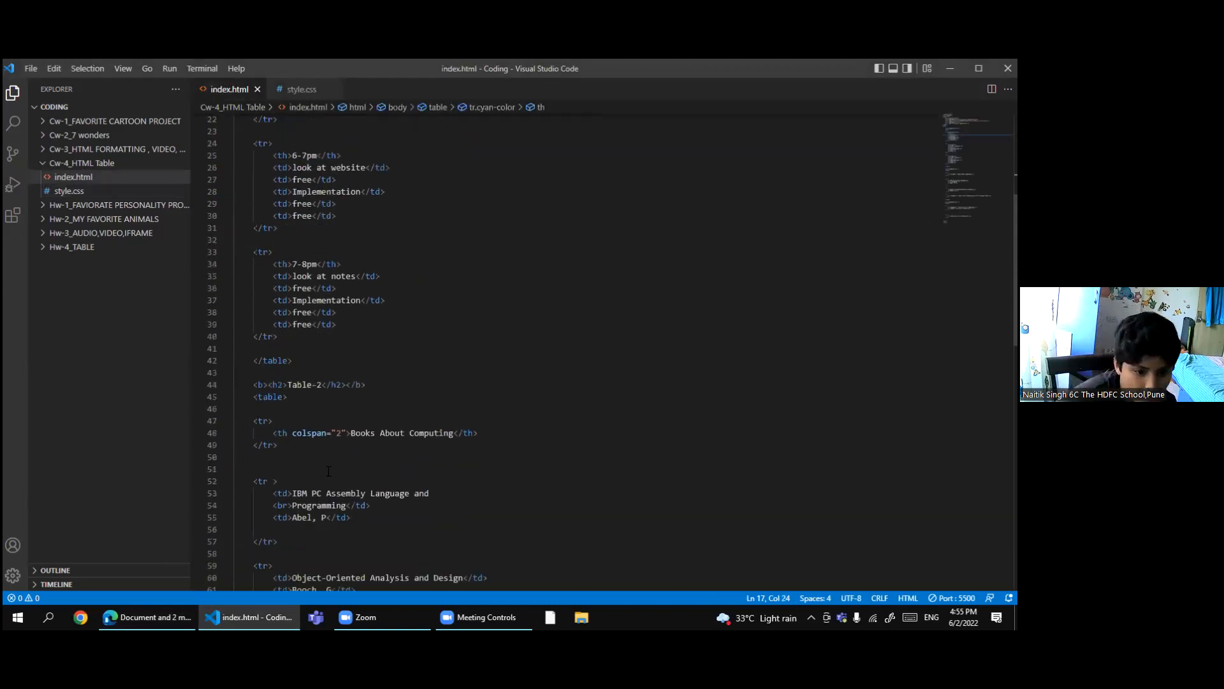
scroll(down, 3)
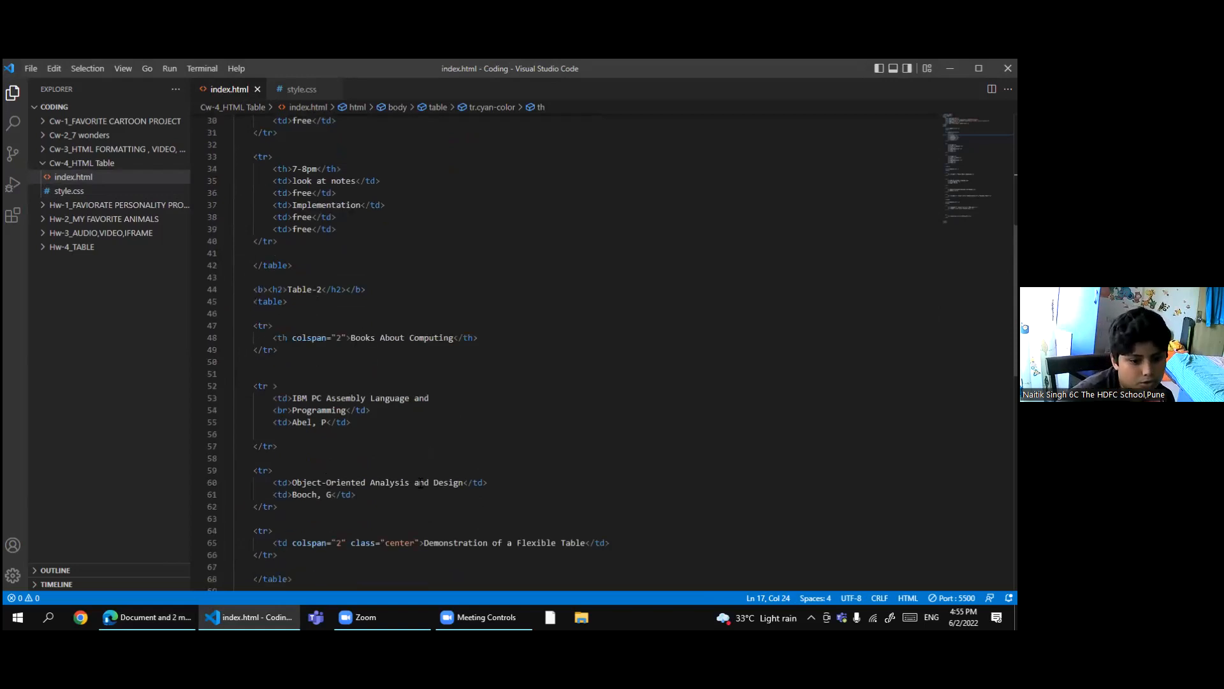
scroll(down, 3)
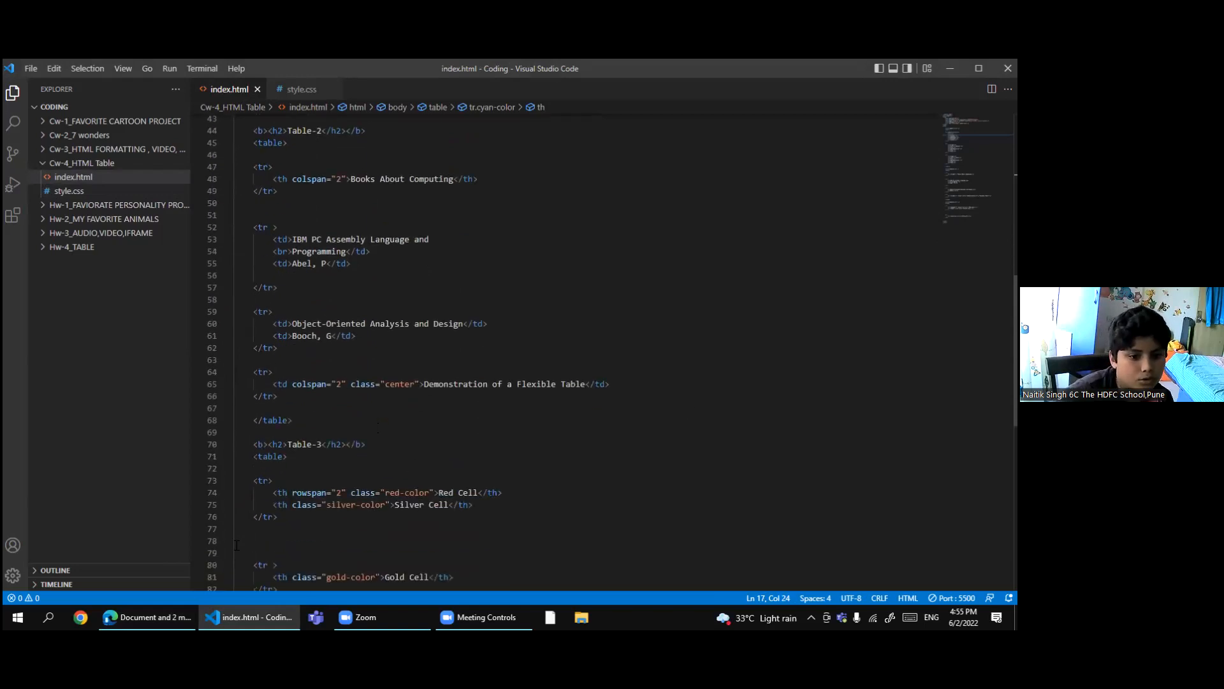
Switch to Edge to view the rendered red, silver and gold rowspan table.
click(146, 617)
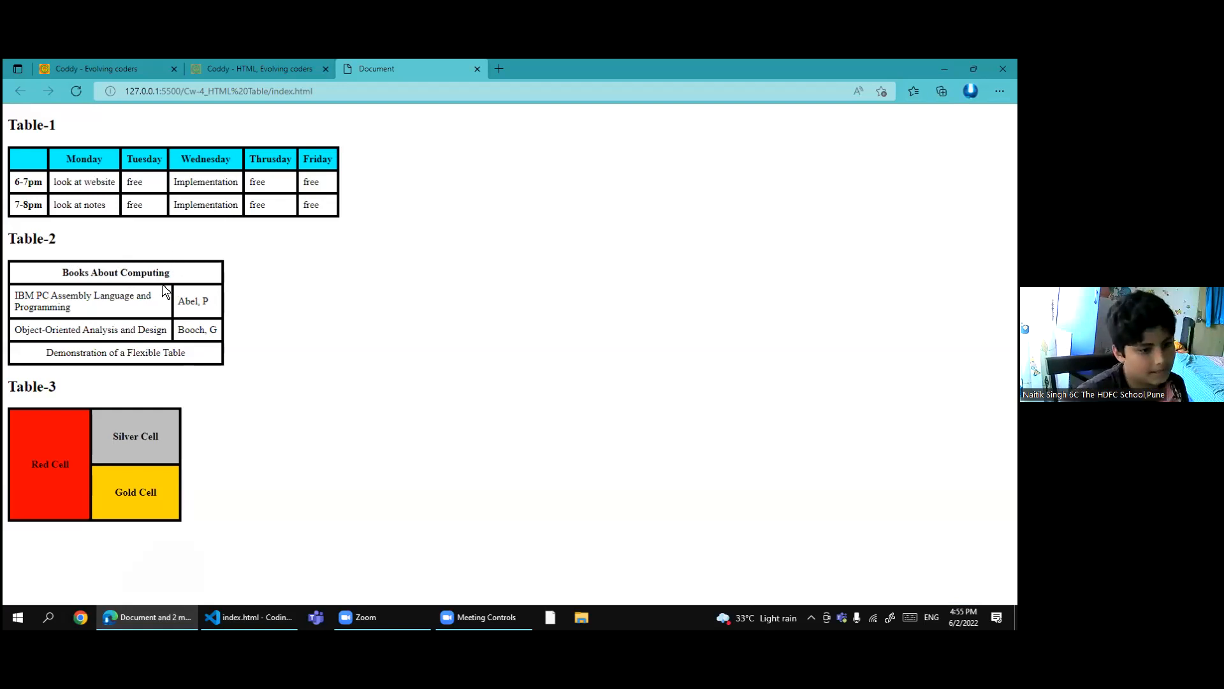
mouse_move(209, 280)
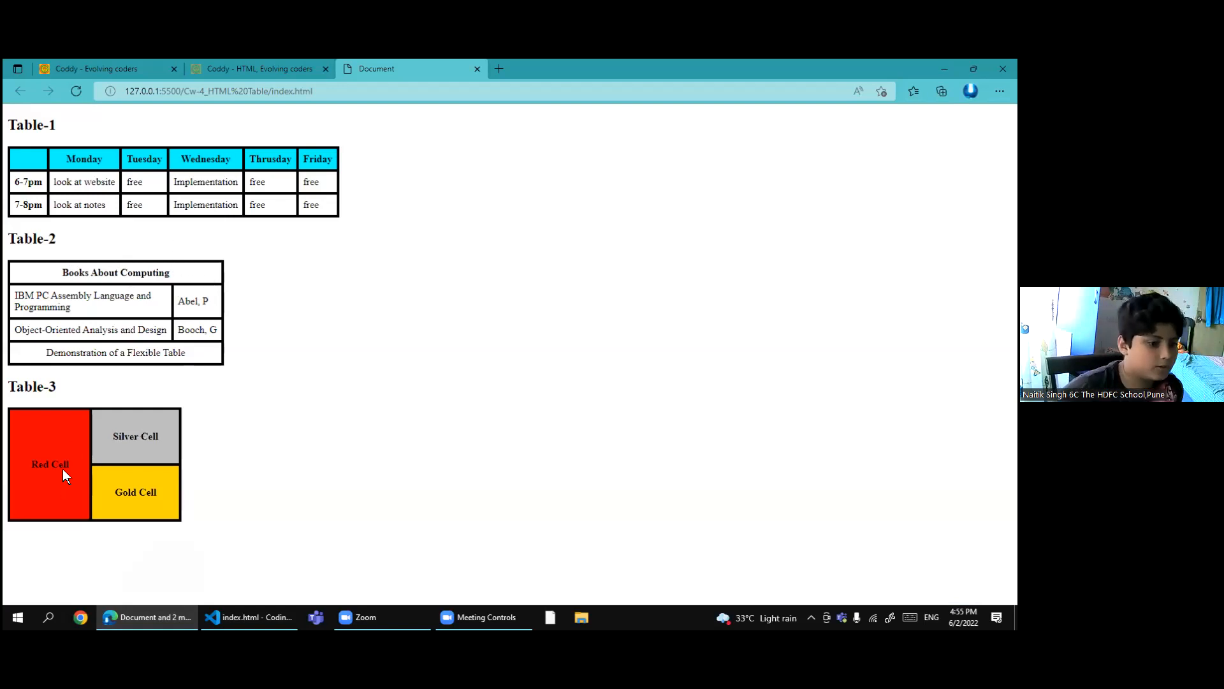
mouse_move(55, 500)
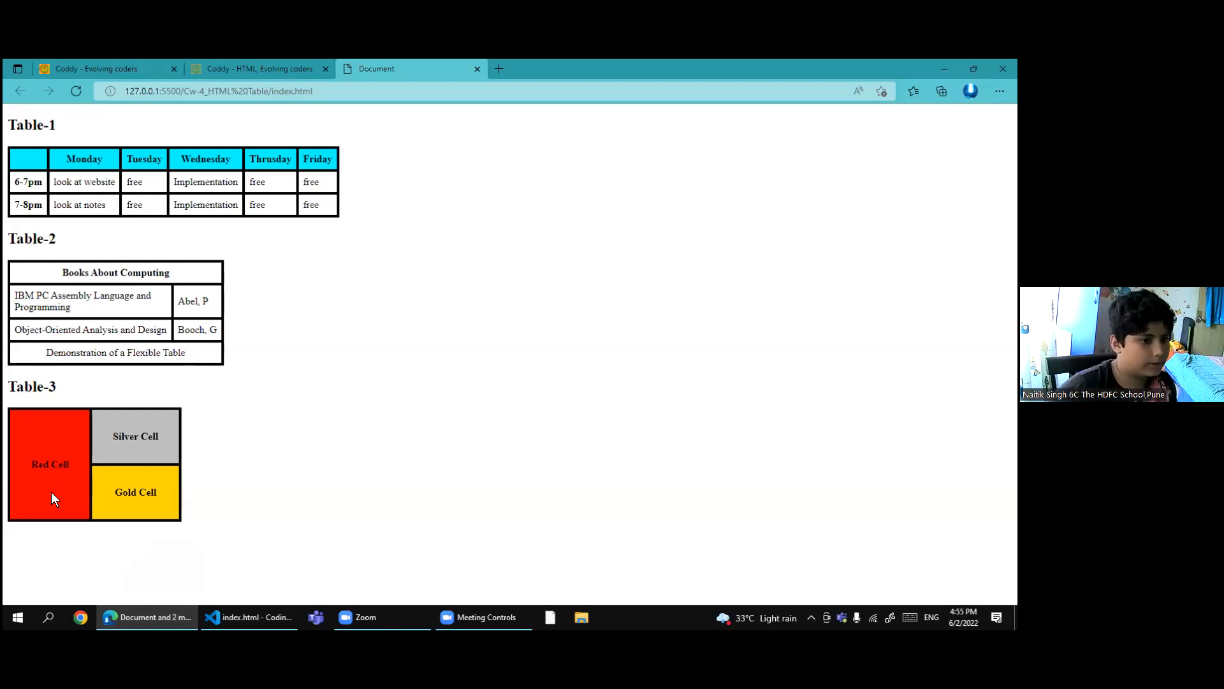
mouse_move(76, 459)
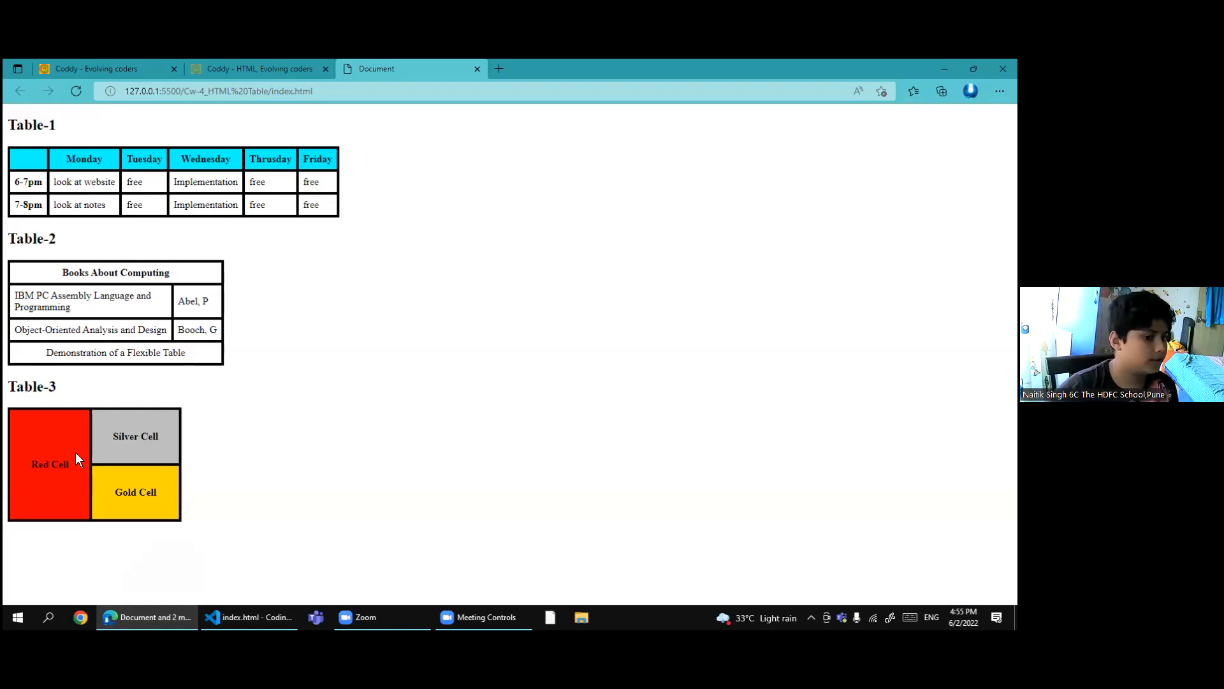
mouse_move(48, 512)
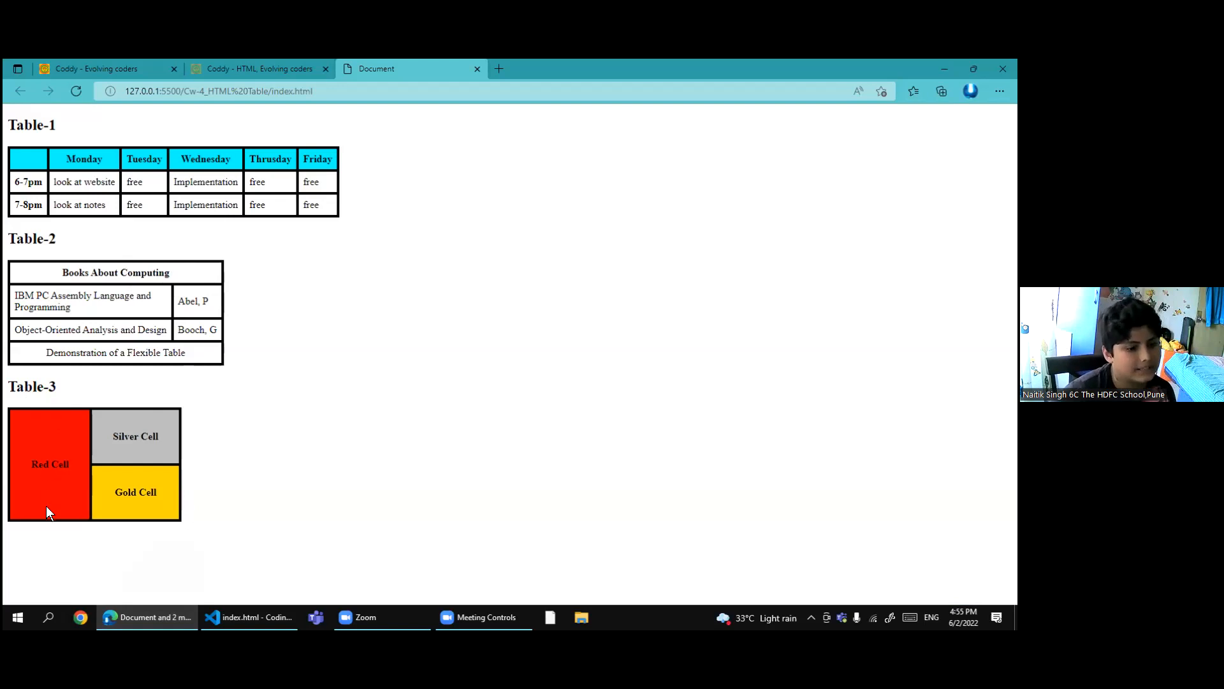